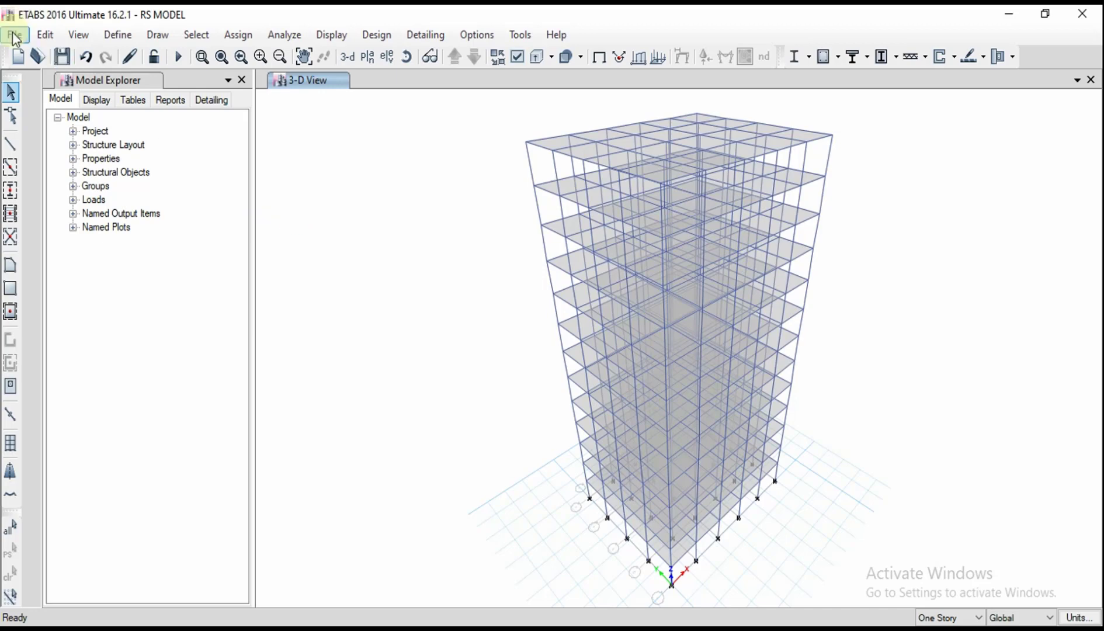
Step: Open the File menu to reach the Create Report commands
left_click(13, 34)
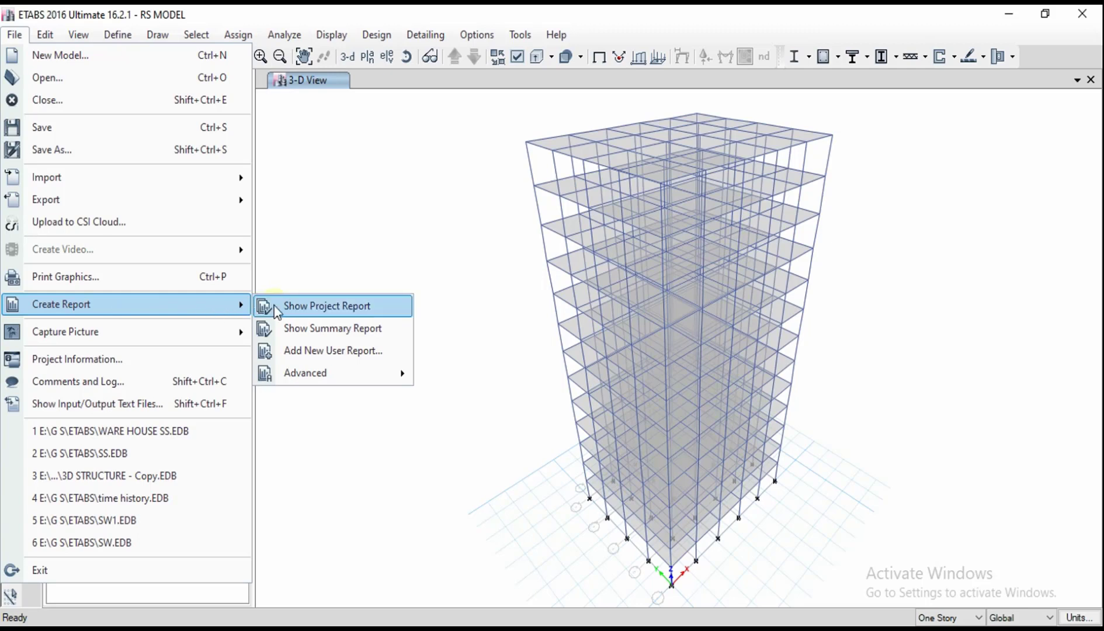
mouse_move(332, 328)
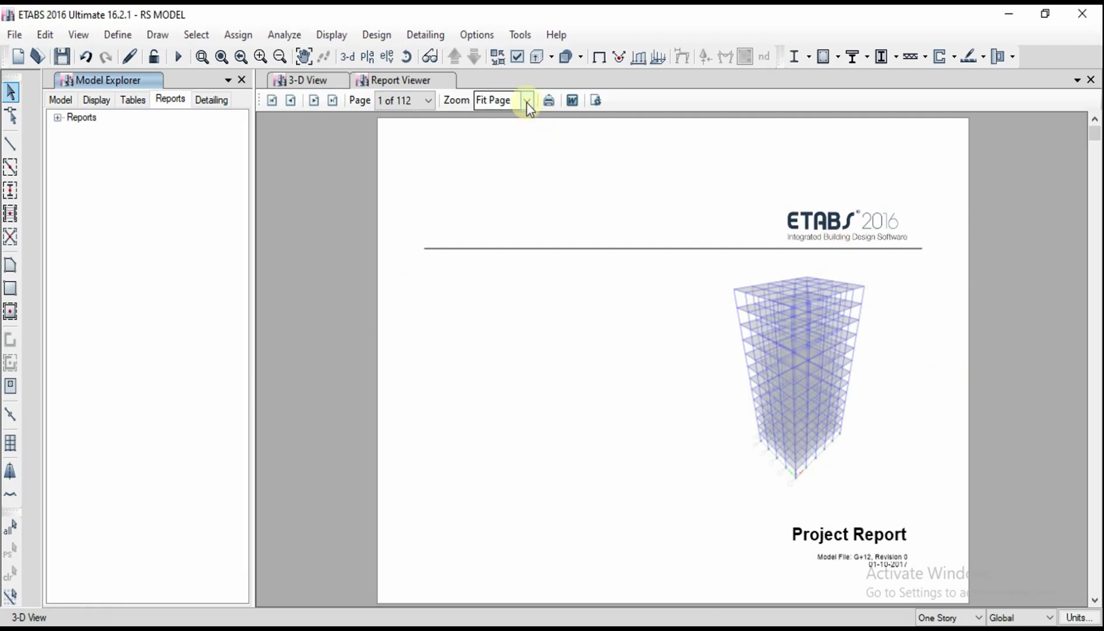
Step: Fit the report to page width and page through the contents, Structure Data and frame assignments
left_click(527, 99)
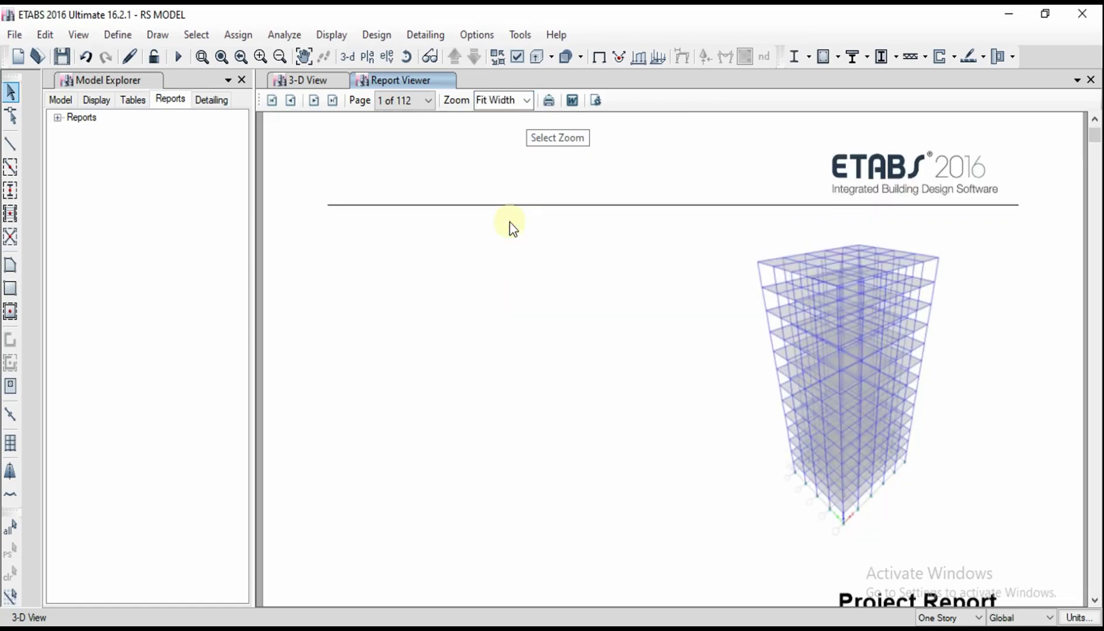
mouse_move(1003, 295)
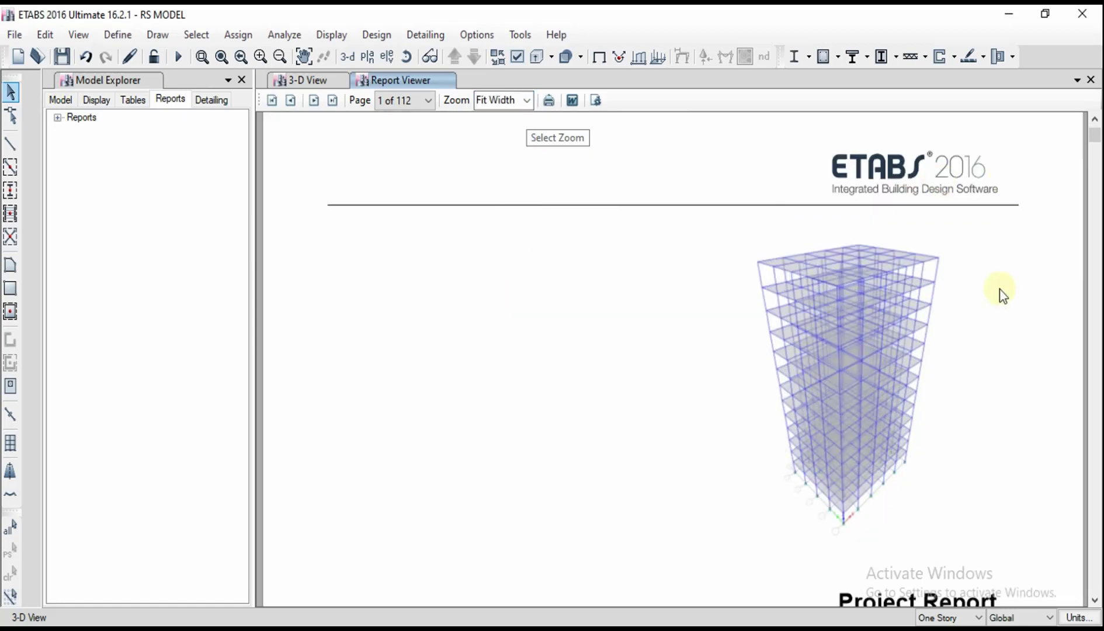
left_click(313, 100)
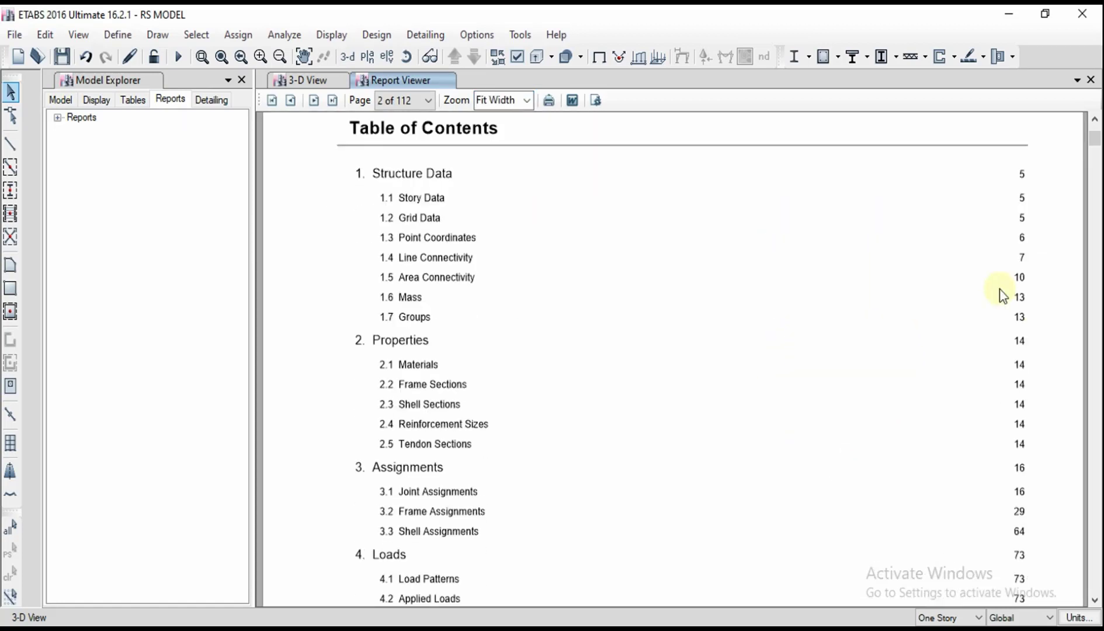
left_click(313, 100)
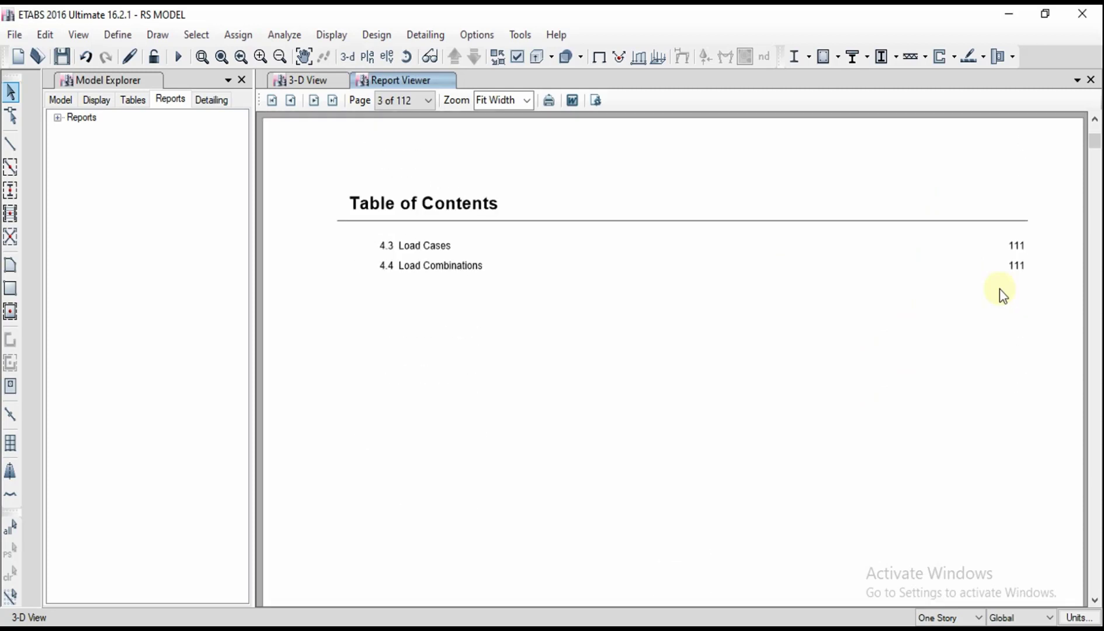
left_click(291, 100)
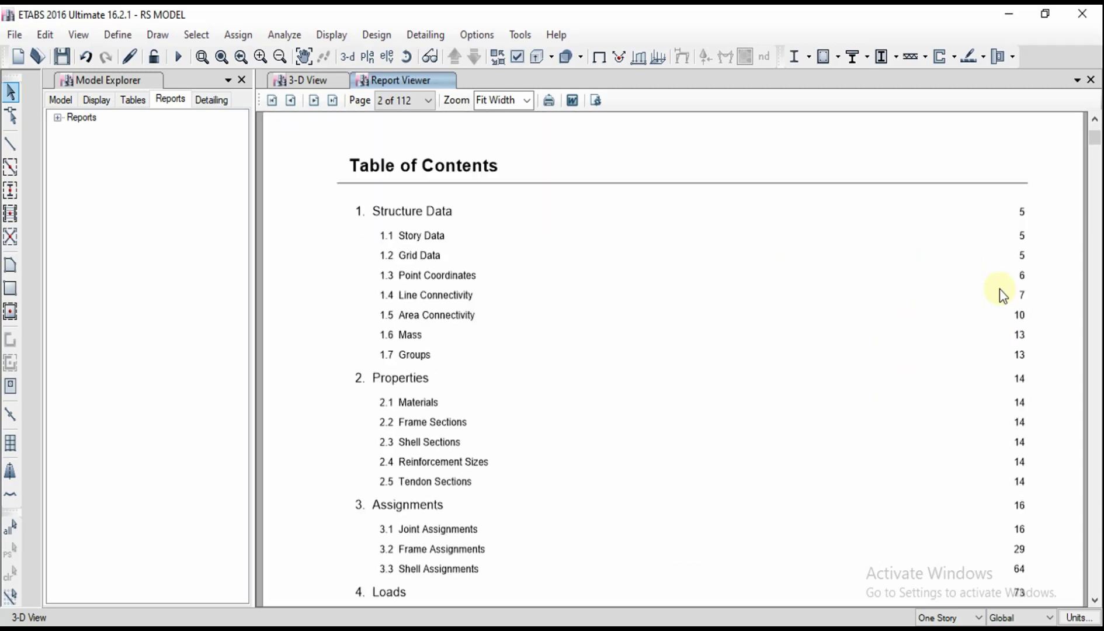
scroll("down", 3)
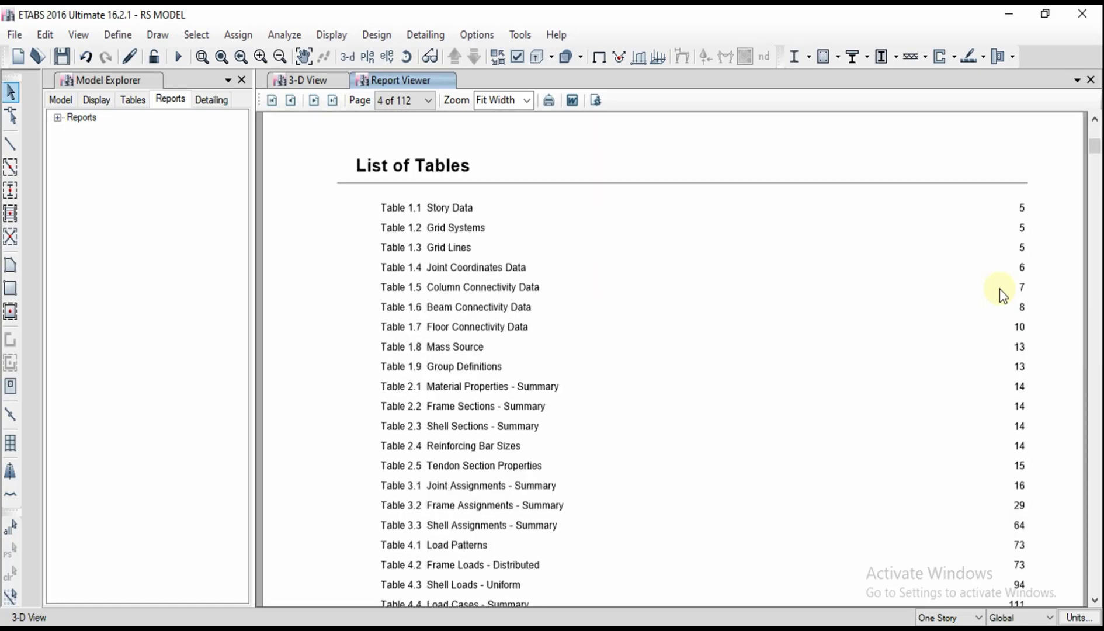
left_click(313, 100)
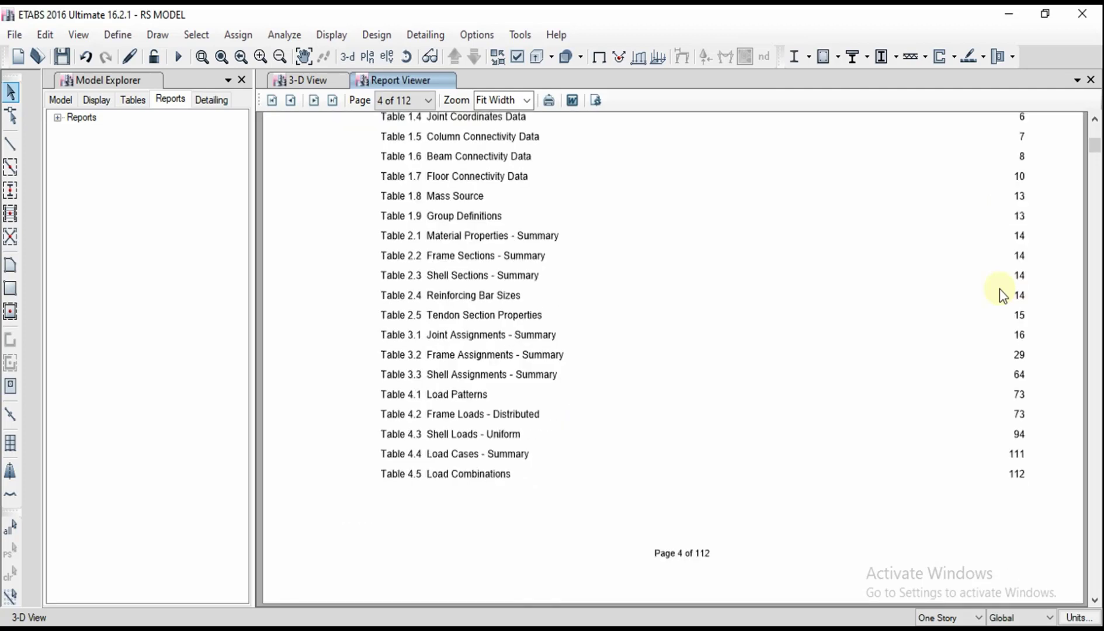
left_click(314, 100)
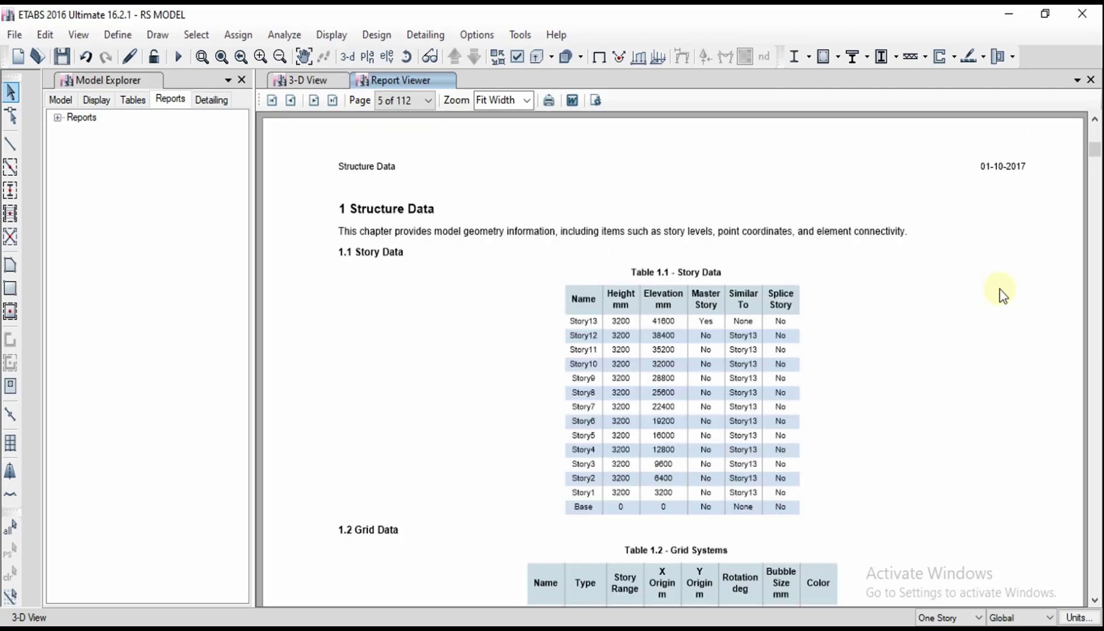
scroll("down", 3)
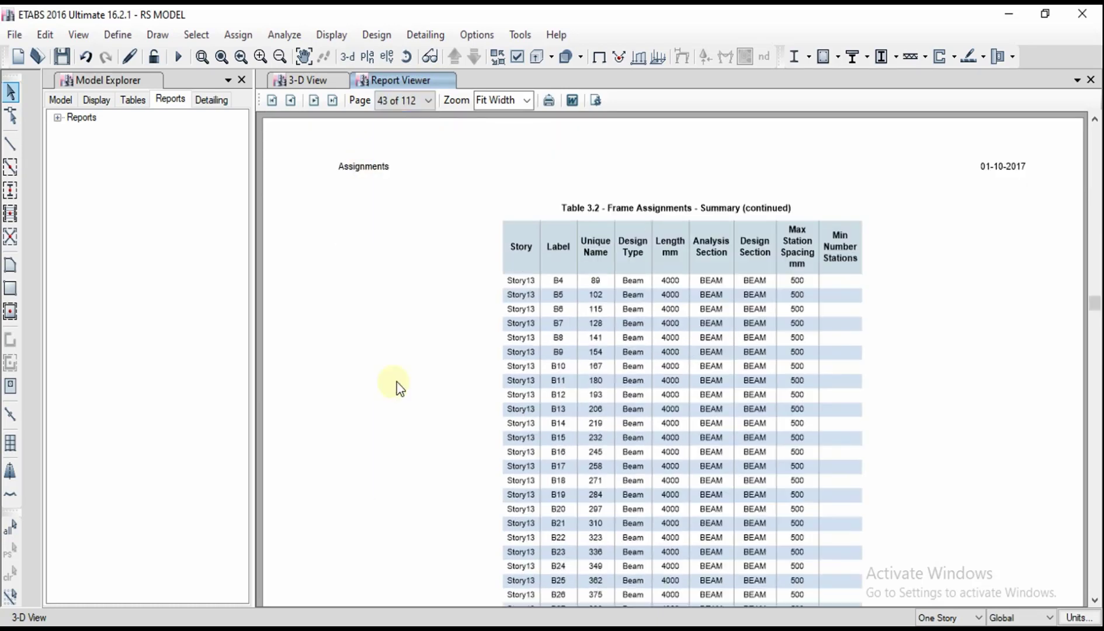
mouse_move(736, 268)
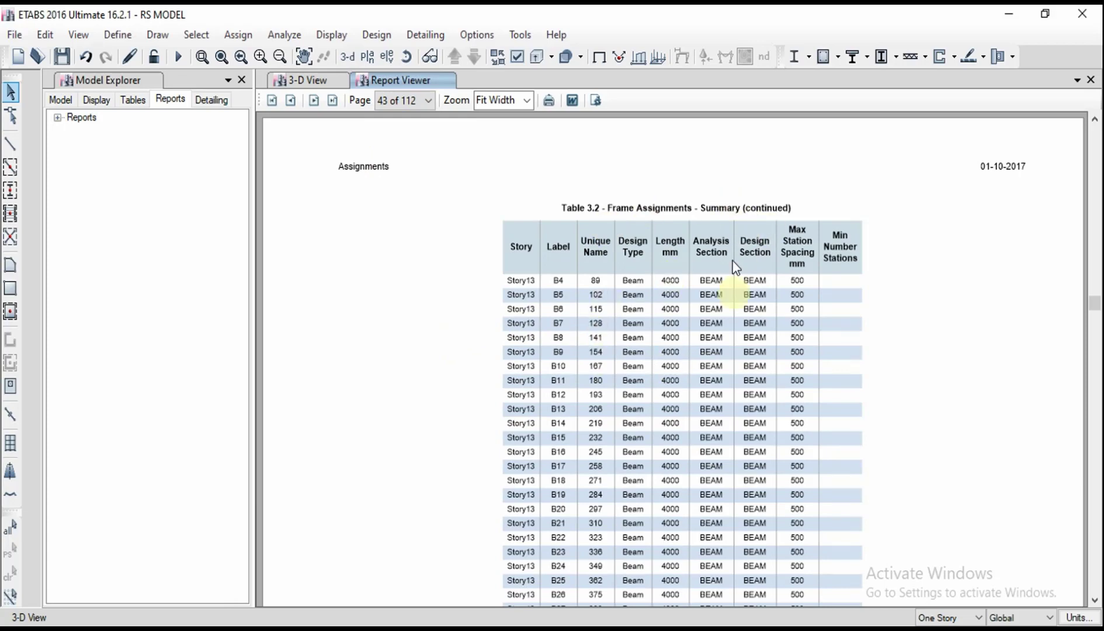
mouse_move(786, 313)
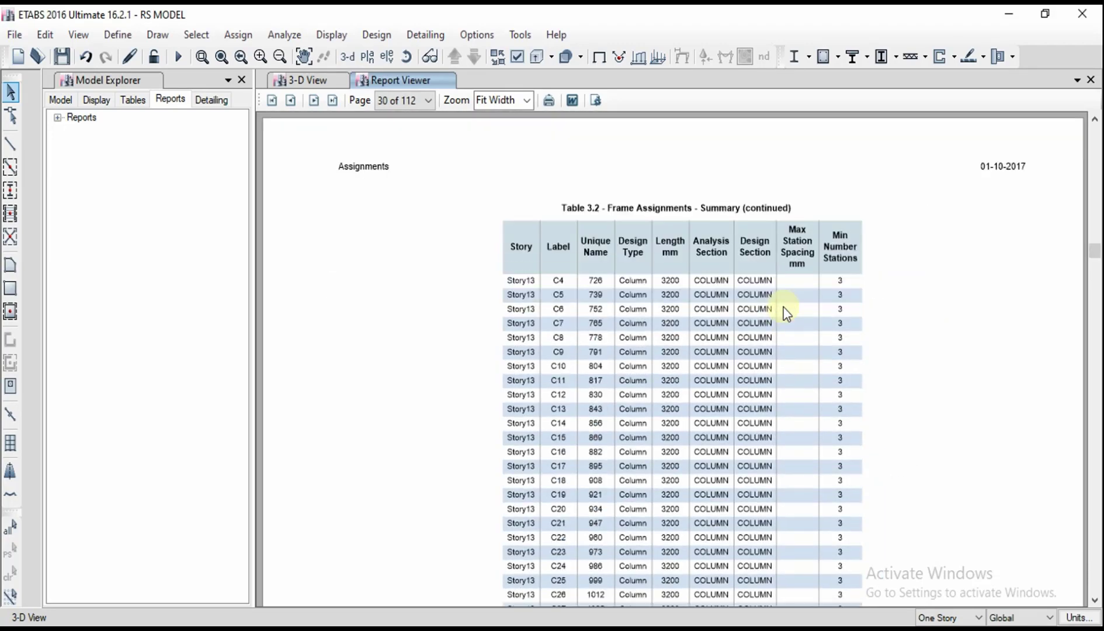
Step: Return to the first page, view the contents, then jump to page 14 of 112
left_click(272, 100)
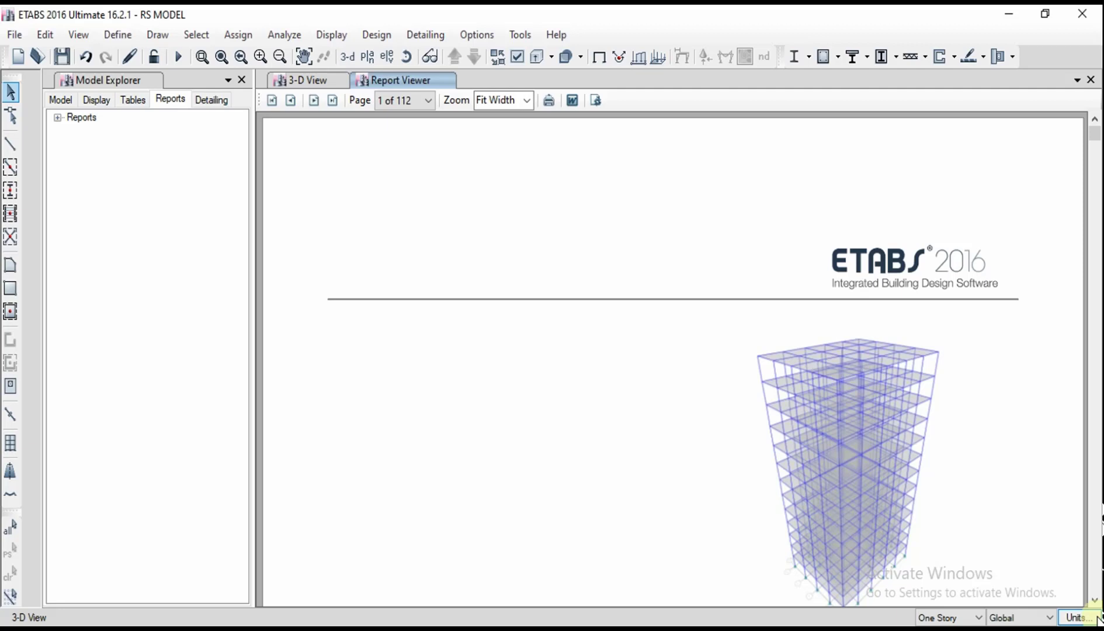
left_click(313, 100)
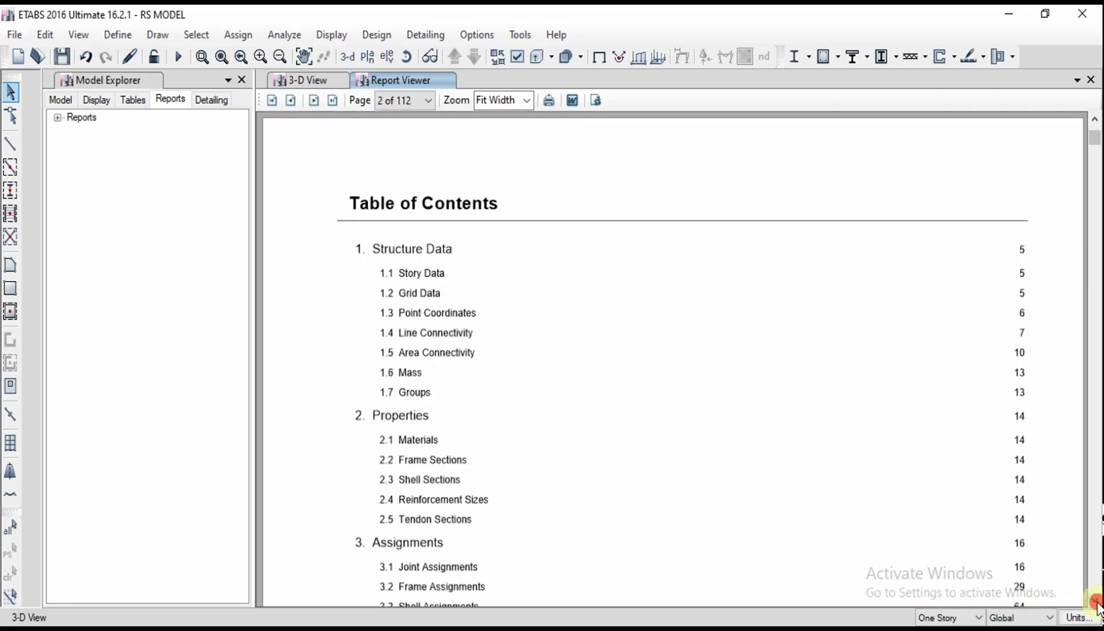
scroll("down", 3)
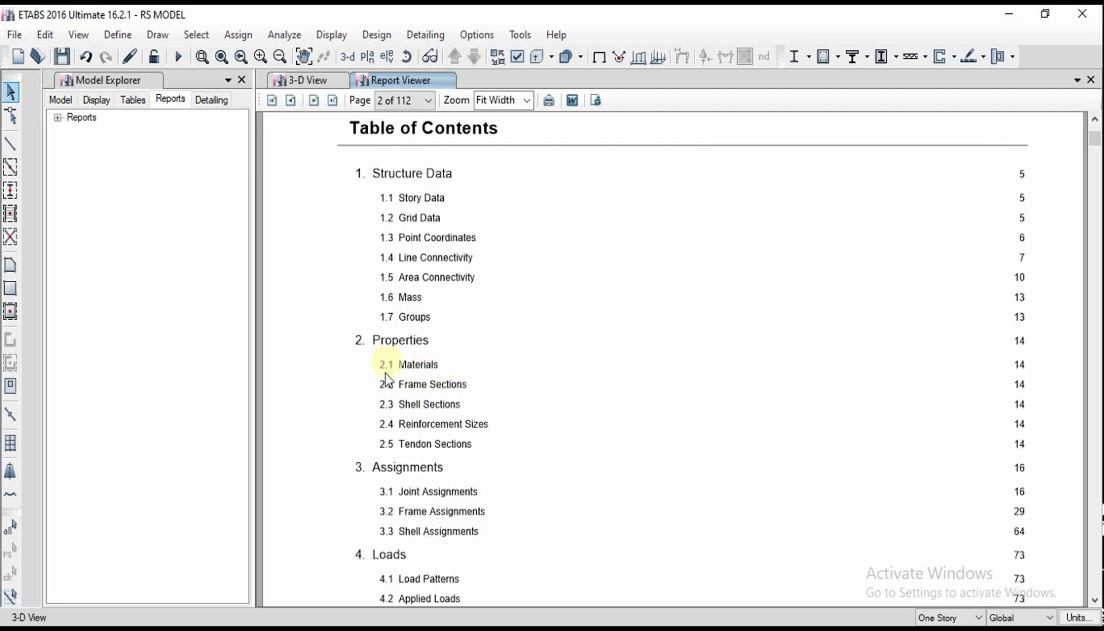
left_click(428, 99)
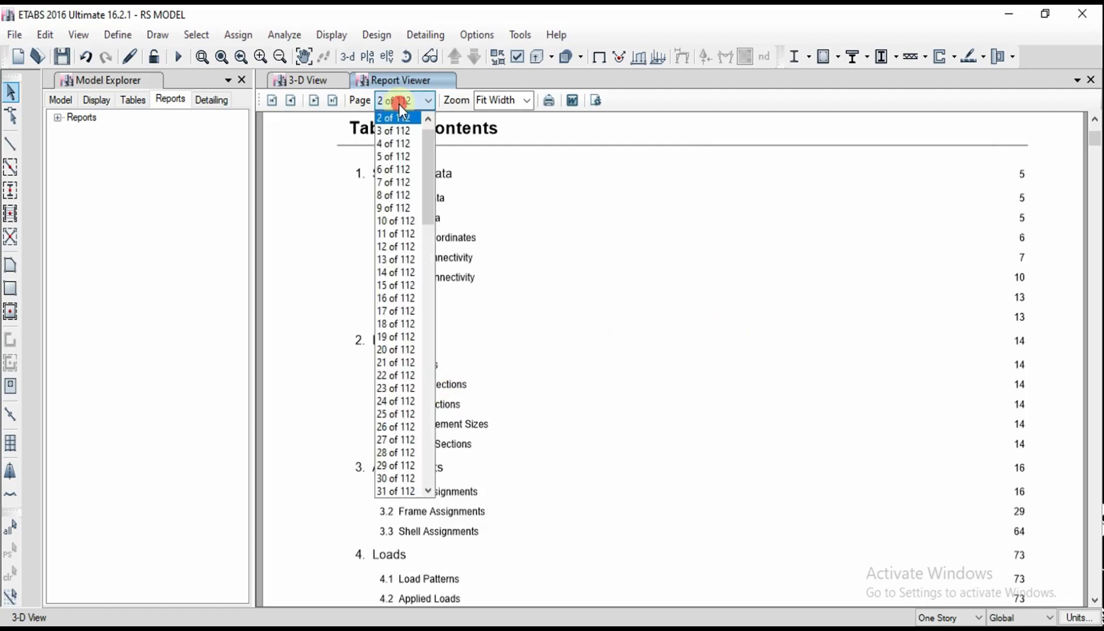
left_click(395, 272)
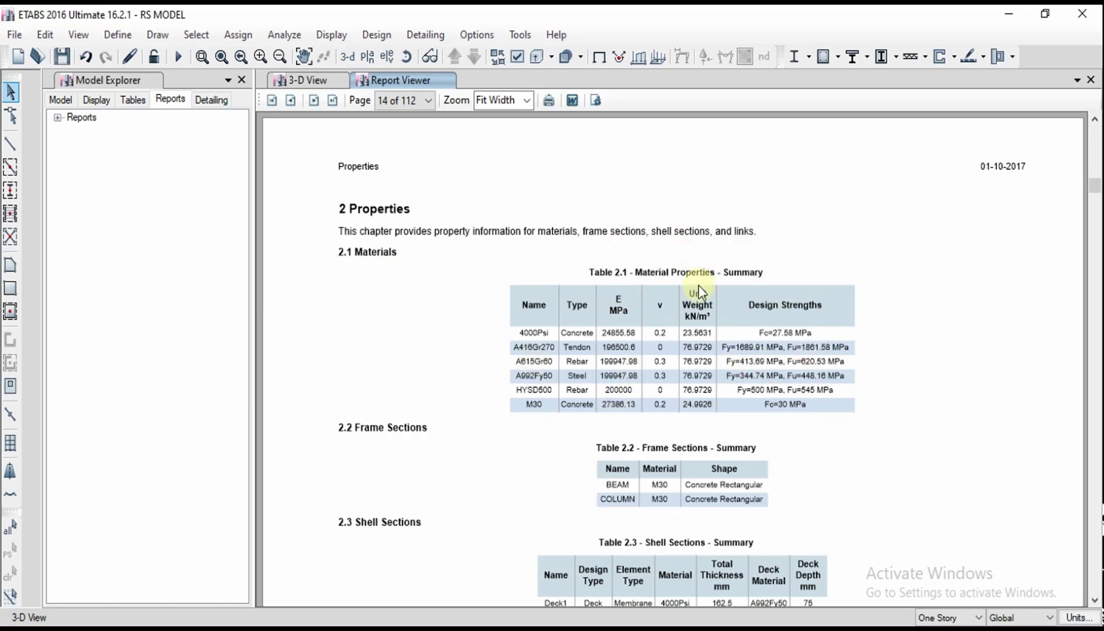
mouse_move(625, 273)
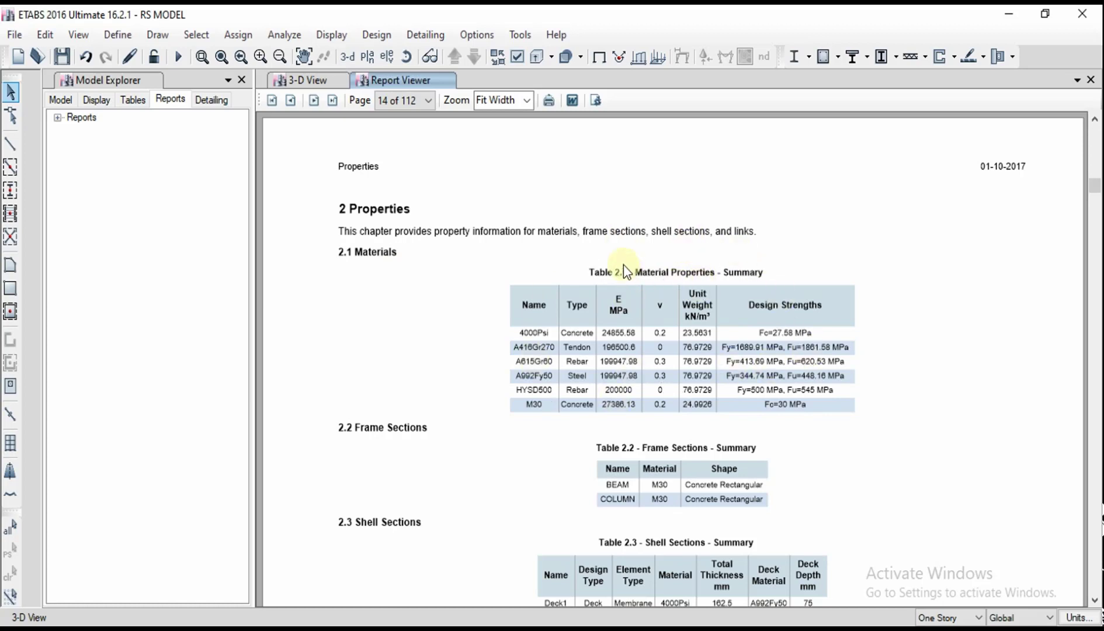
mouse_move(548, 100)
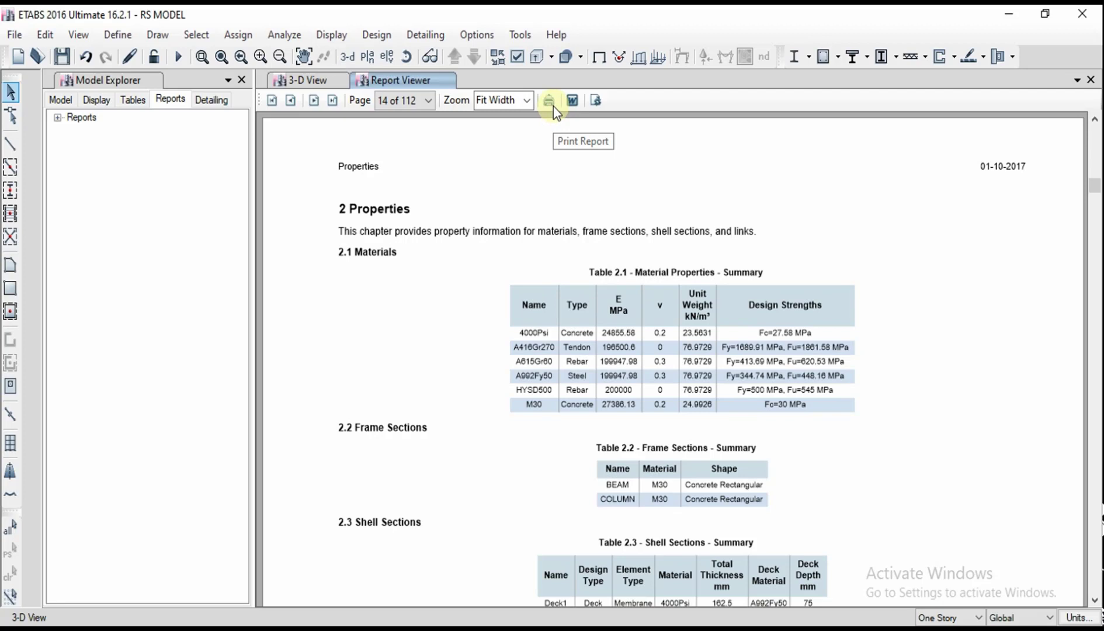
mouse_move(571, 100)
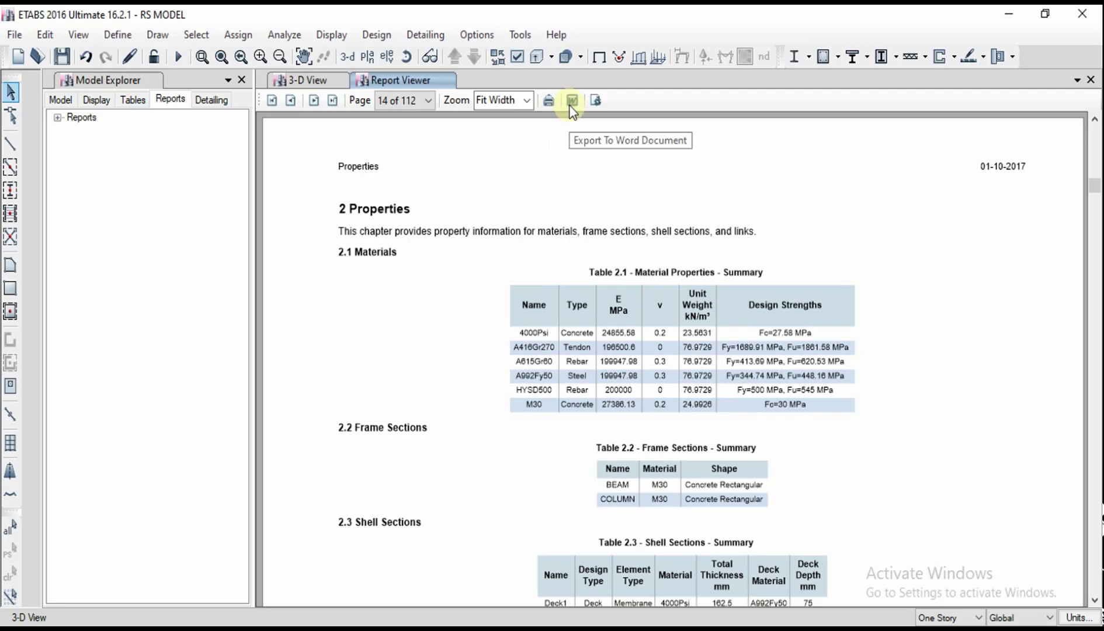
mouse_move(549, 100)
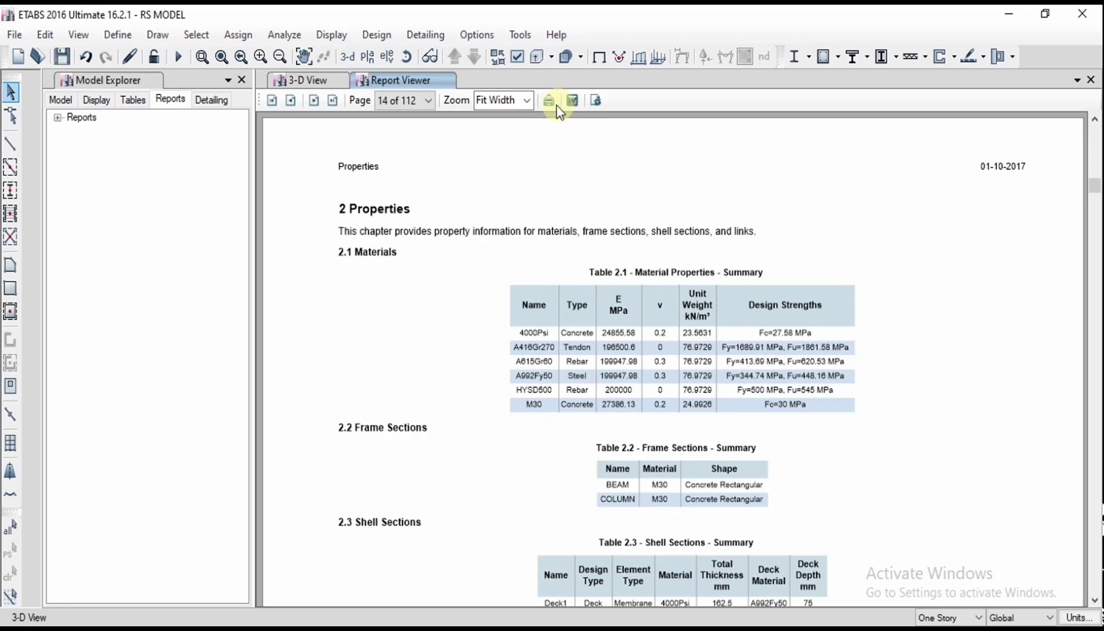
Step: Send the whole 112-page project report to print from the Report Viewer
left_click(549, 100)
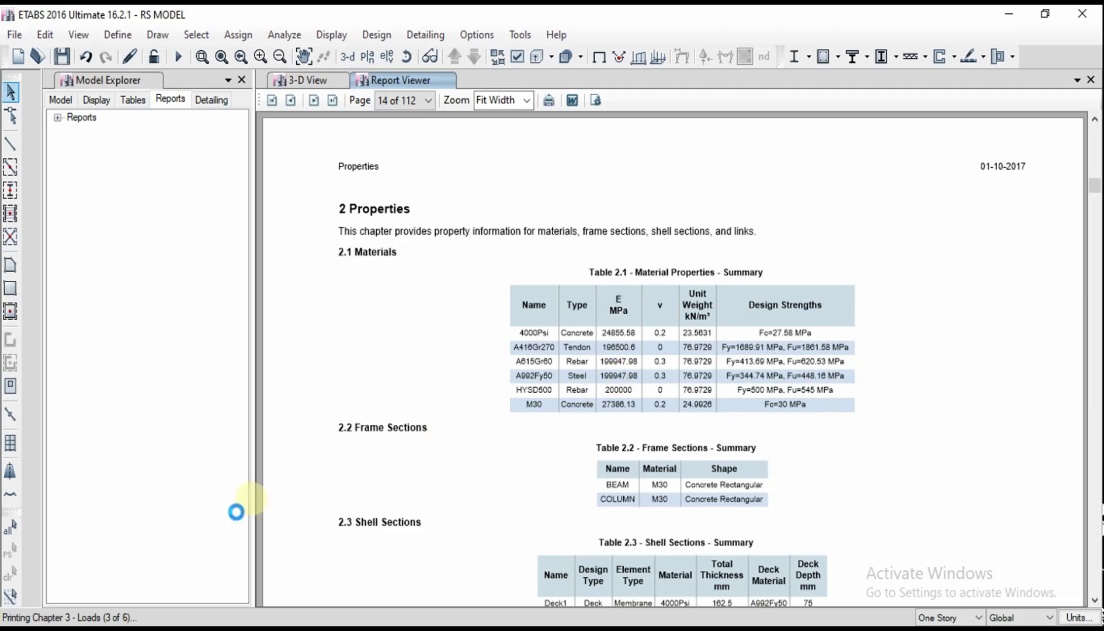
left_click(549, 100)
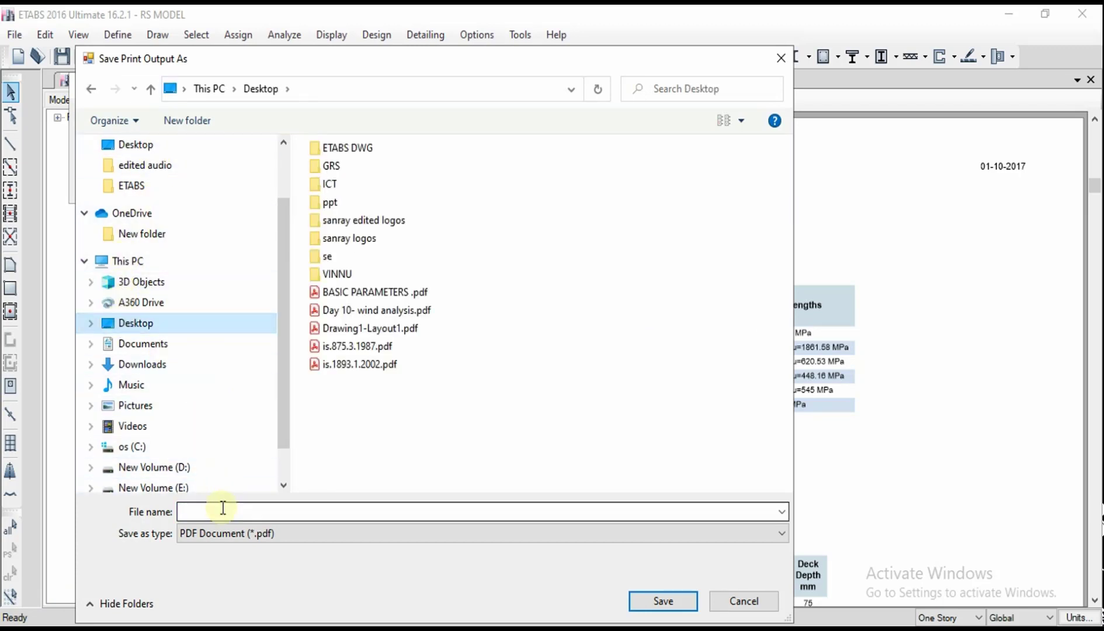
Step: Save the print output to the Desktop as REPORT
type("REPOR")
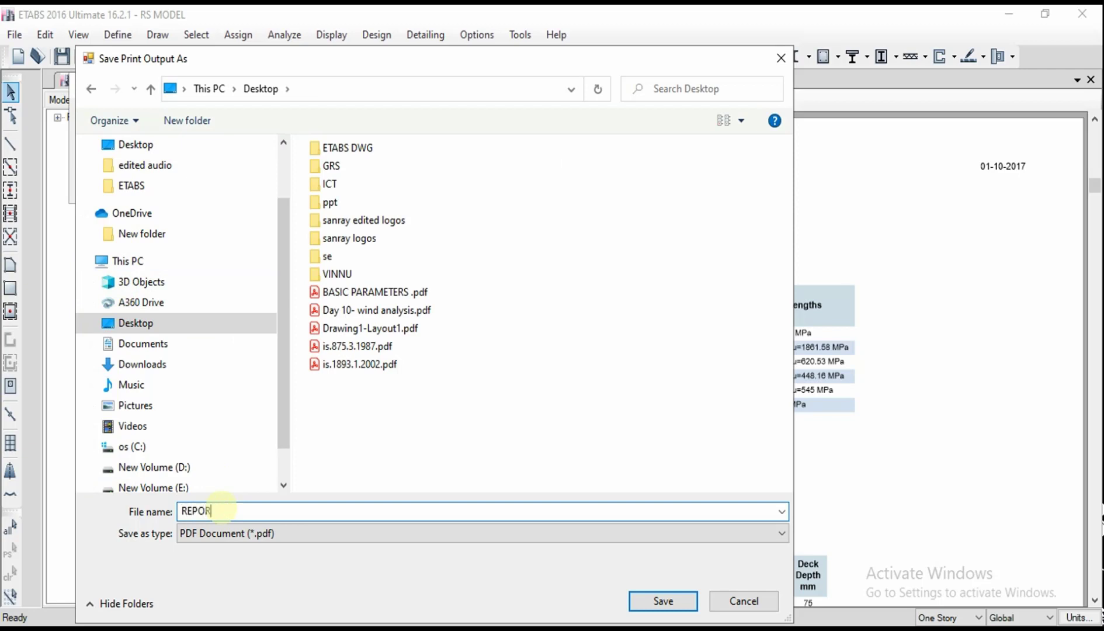
left_click(662, 601)
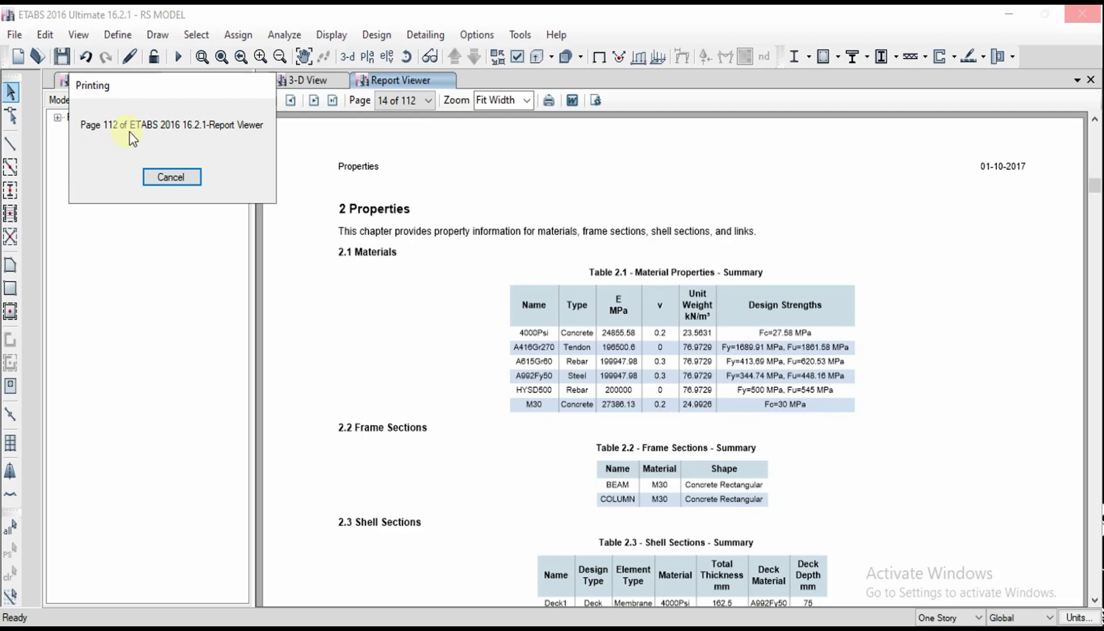
mouse_move(163, 128)
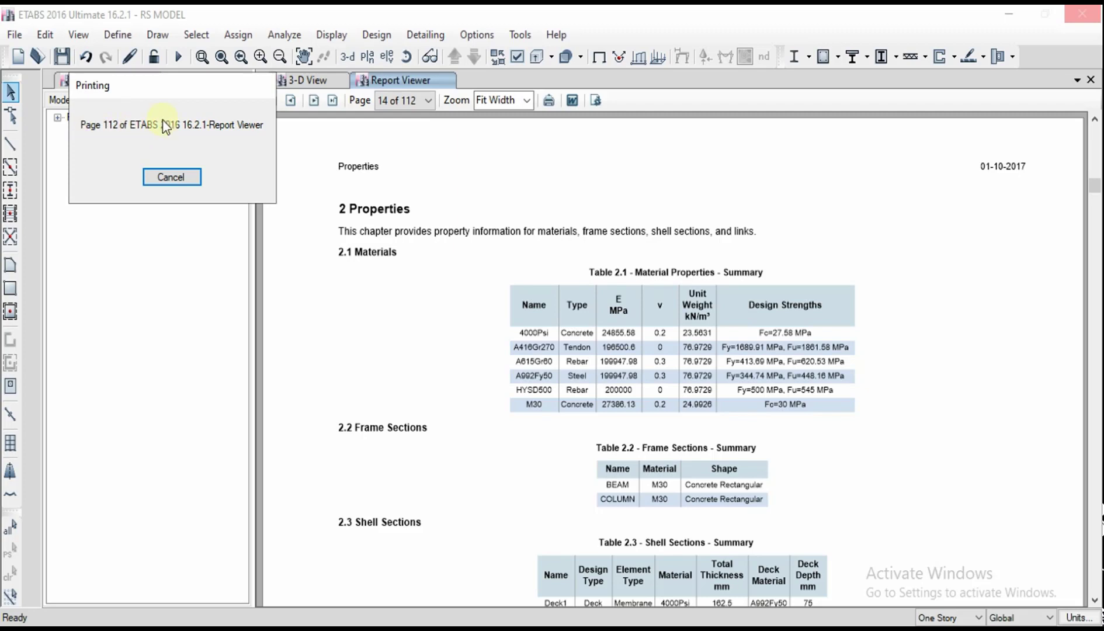
mouse_move(237, 141)
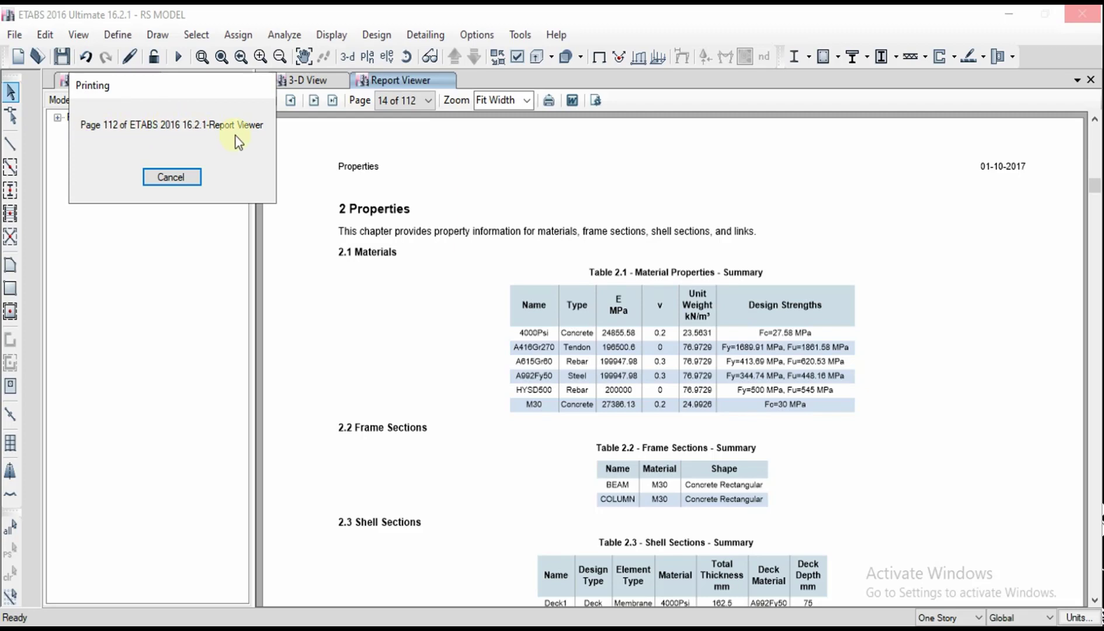
Step: Let printing finish all 112 pages so REPORT.pdf opens in Acrobat Reader
left_click(172, 177)
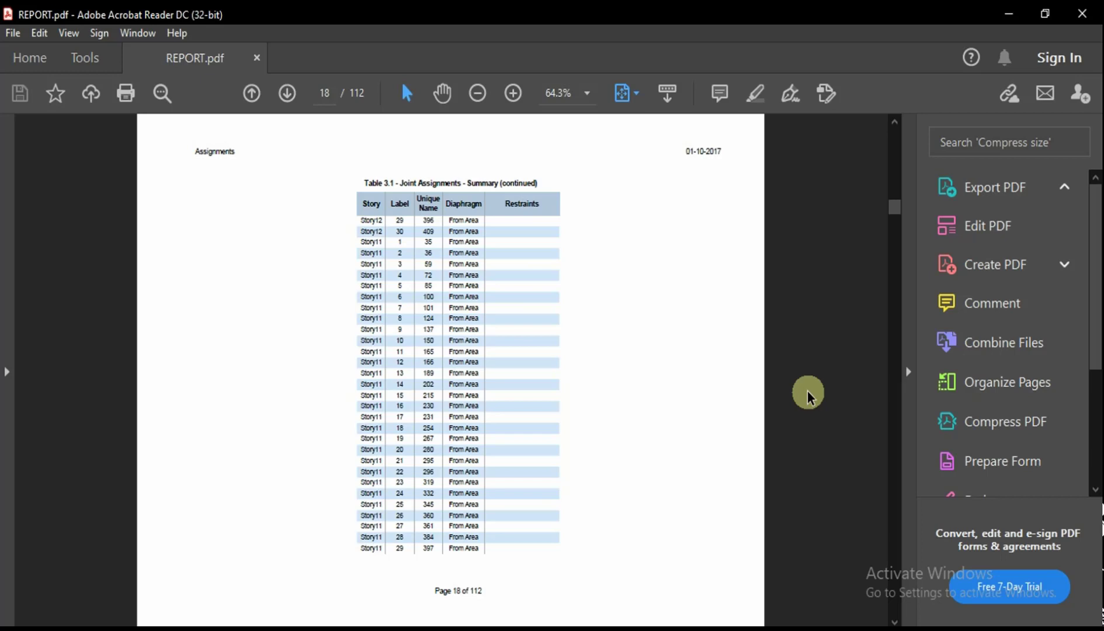
Step: Scroll REPORT.pdf onward to page 22 of the joint assignments summary
scroll("down", 3)
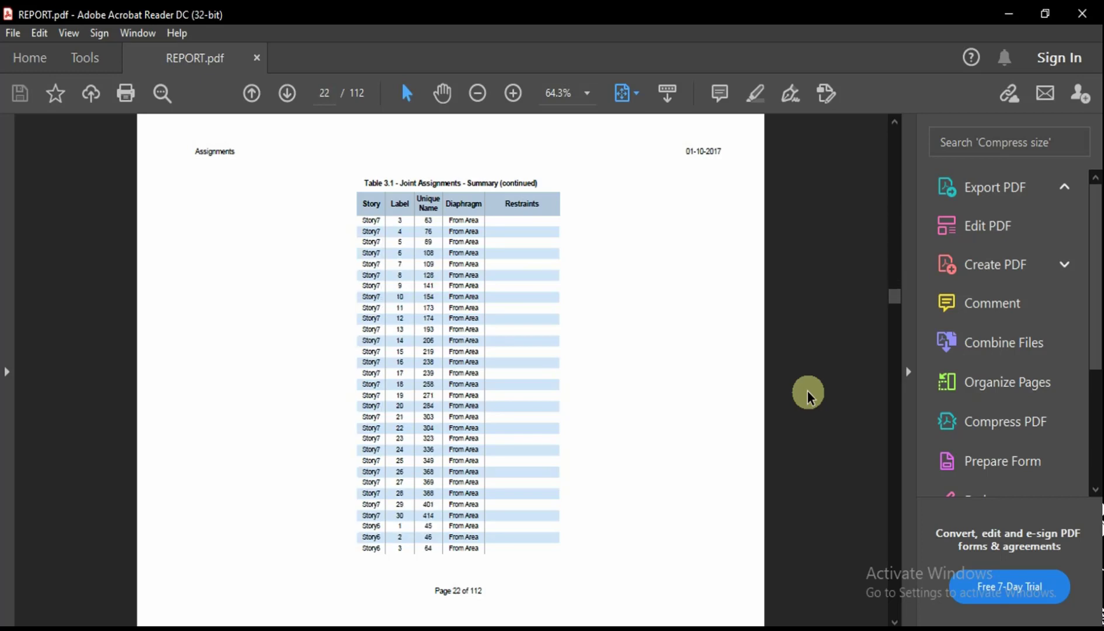